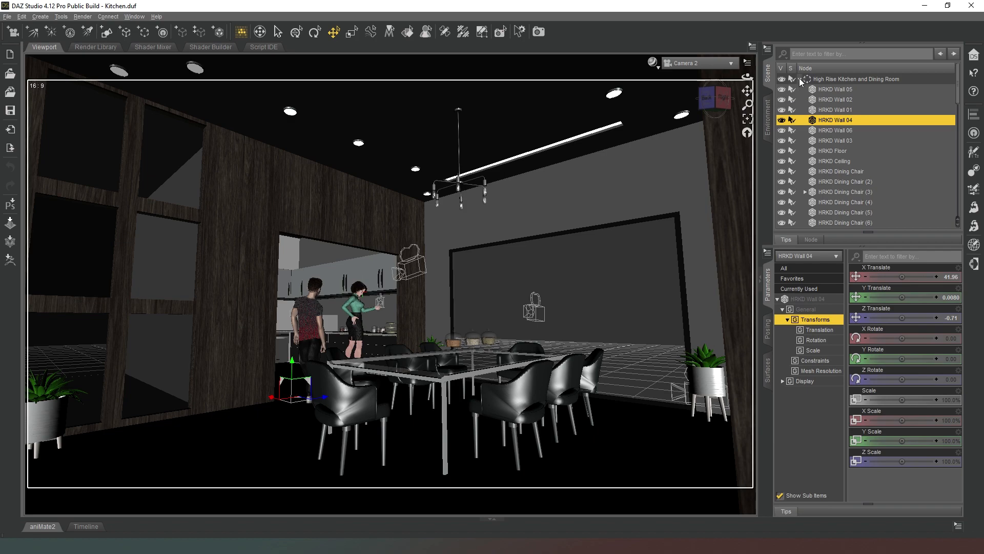
scroll(down, 3)
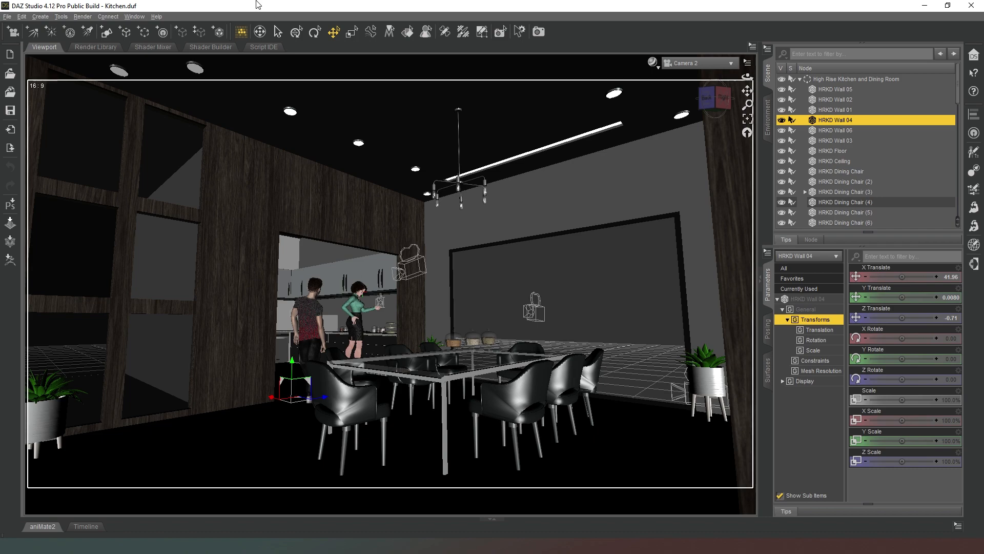
mouse_move(935, 87)
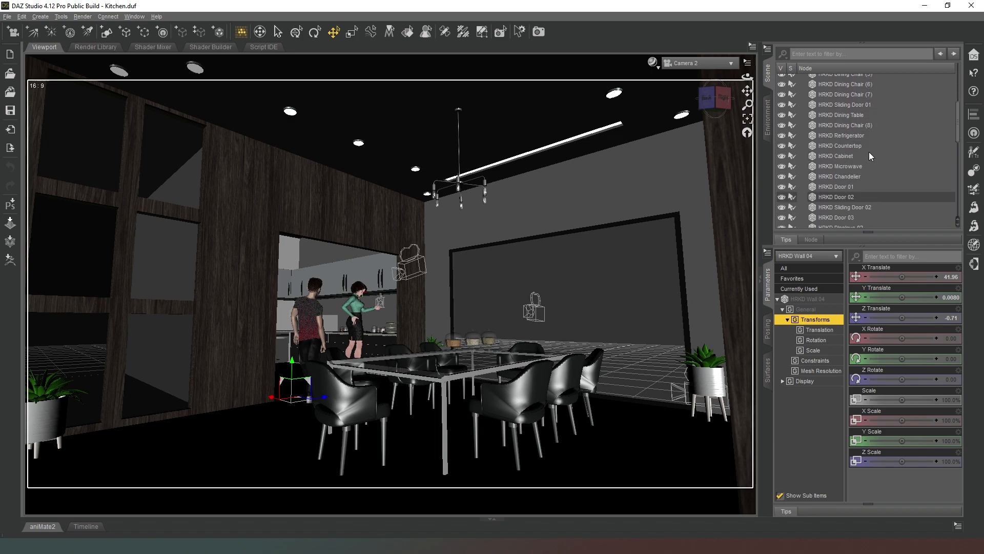
scroll(down, 3)
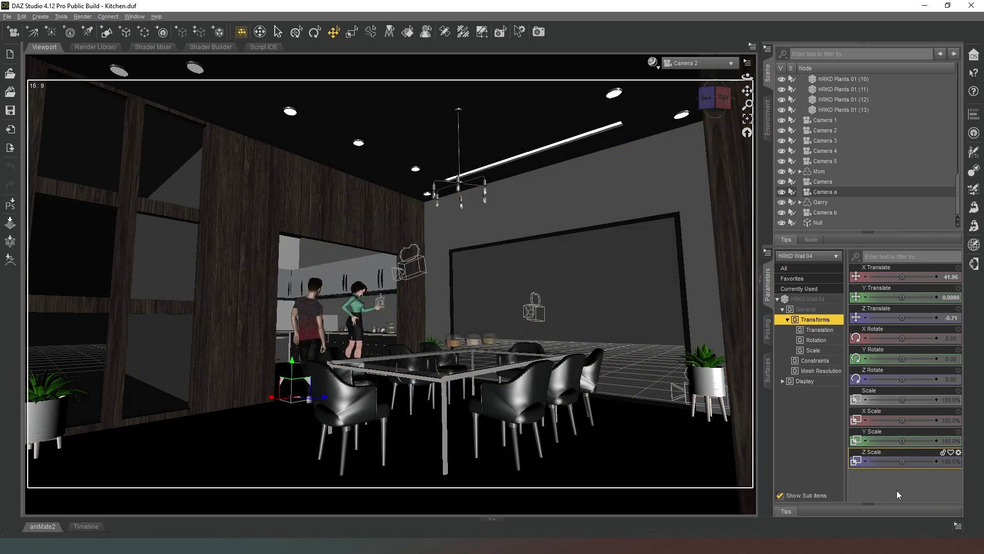
mouse_move(879, 491)
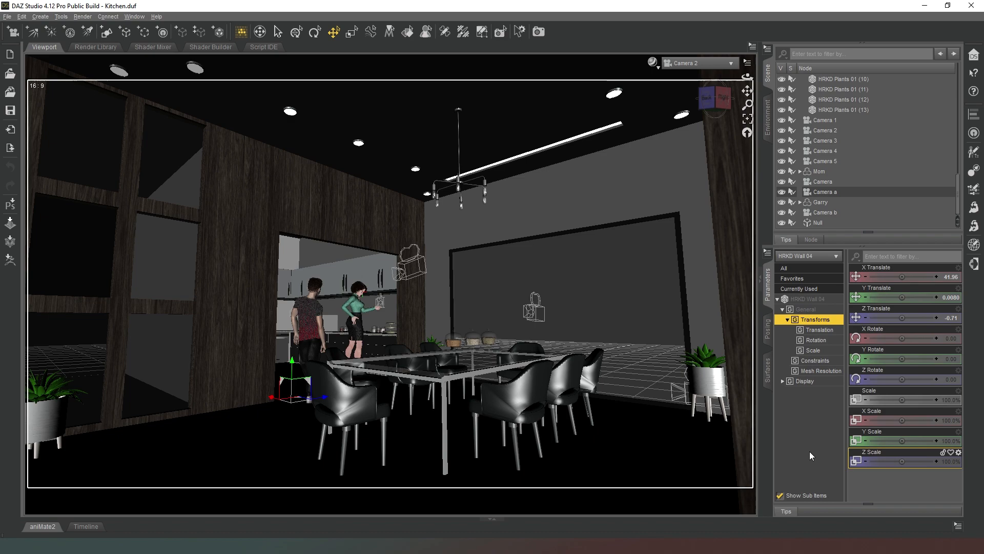
mouse_move(818, 455)
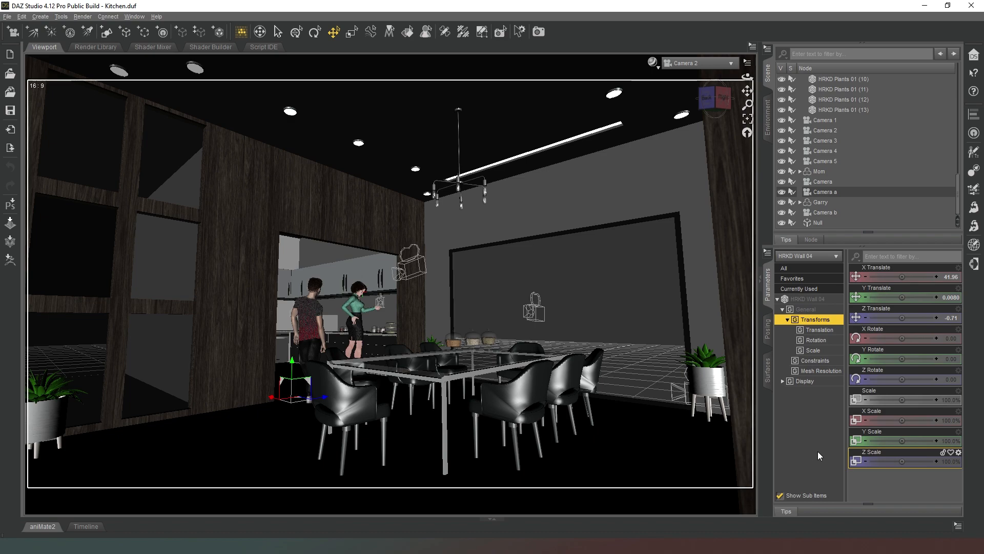
mouse_move(822, 456)
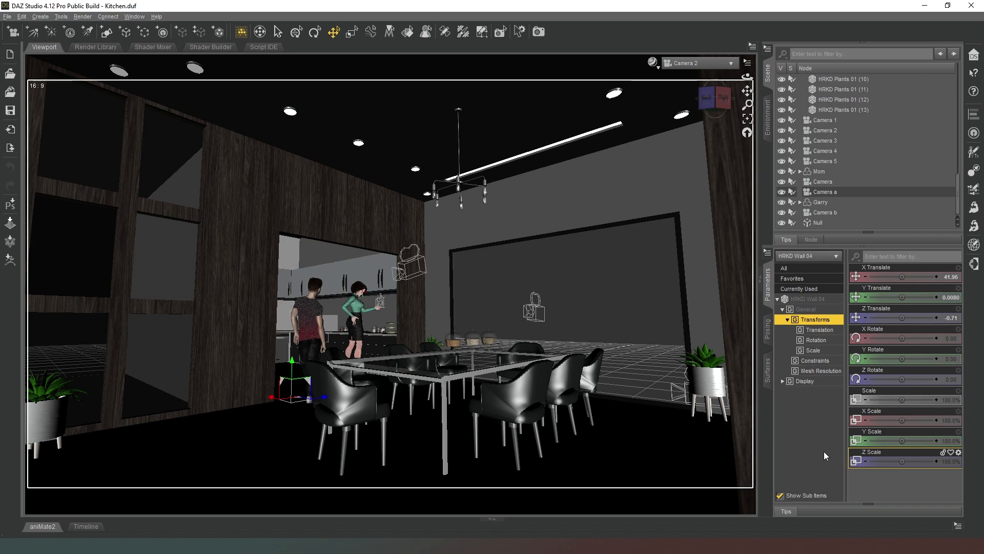
mouse_move(823, 458)
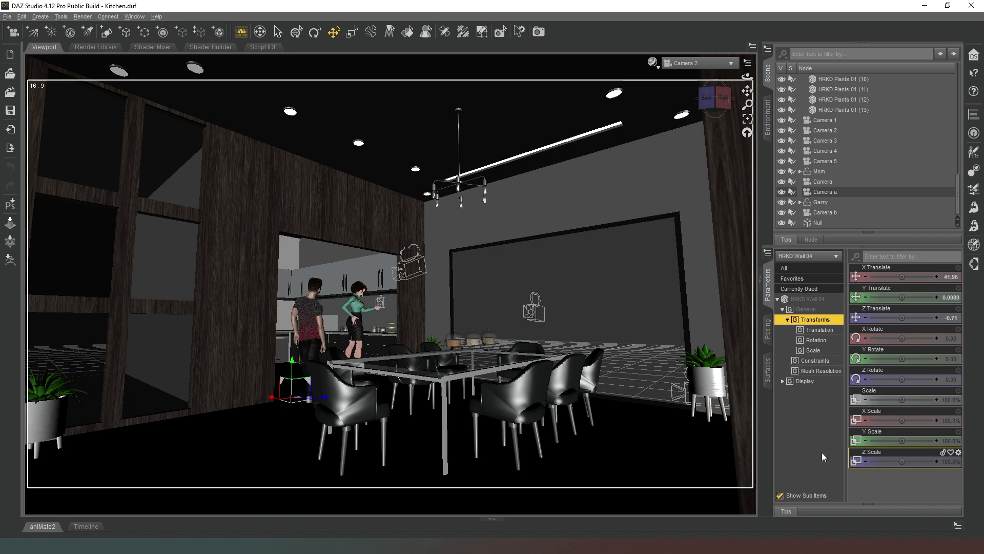
mouse_move(827, 456)
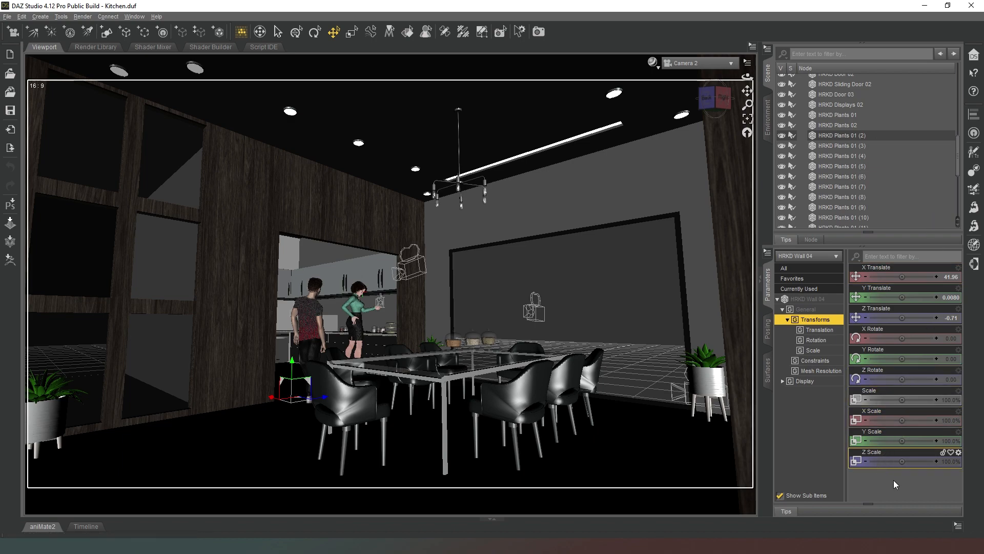
mouse_move(826, 462)
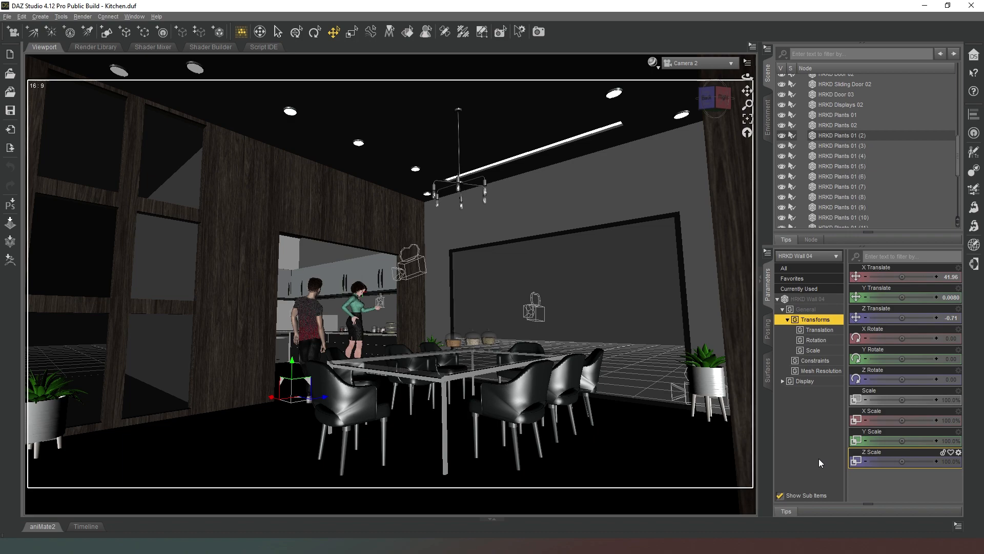
mouse_move(827, 461)
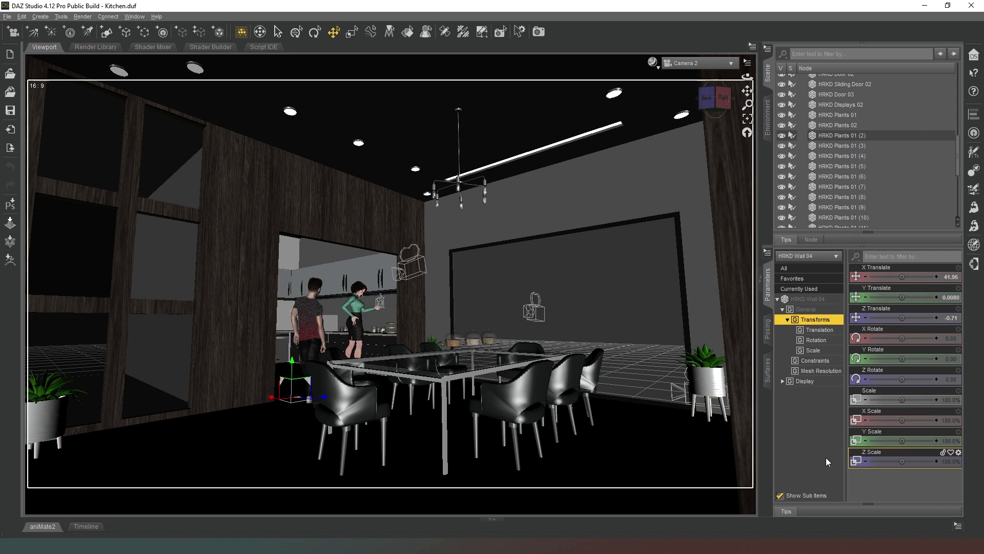